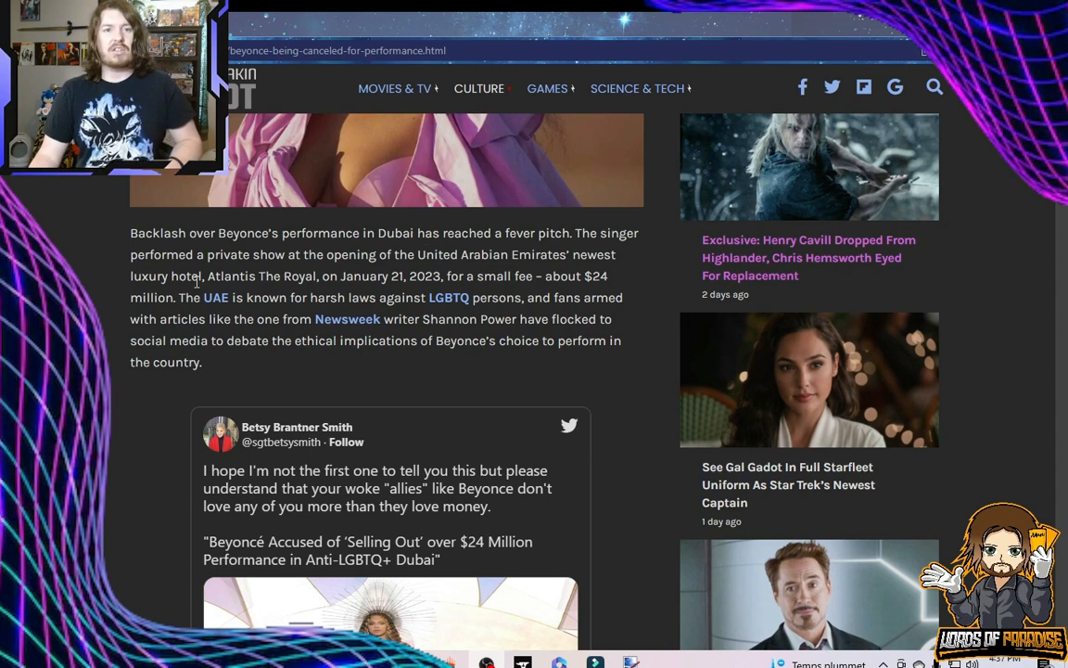
scroll("down", 3)
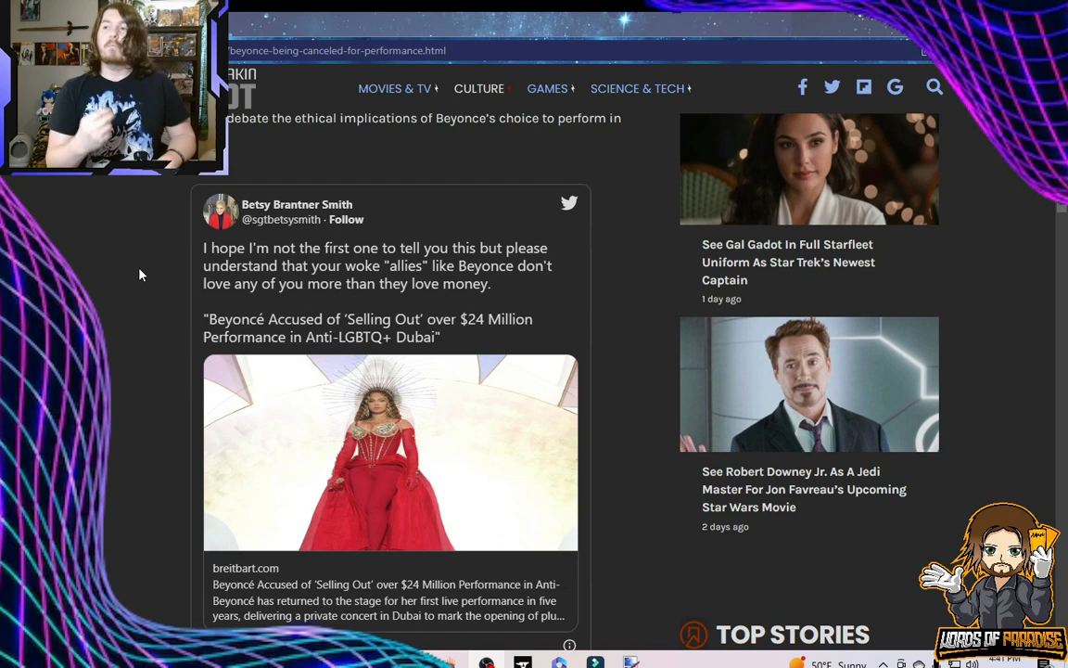
scroll("down", 3)
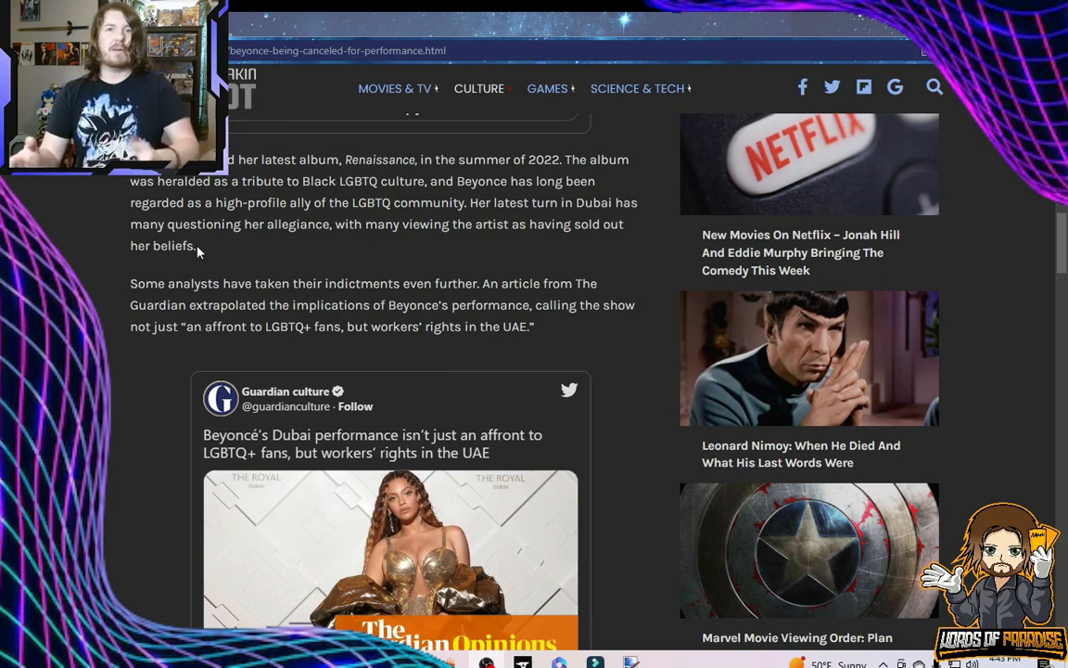
scroll("down", 3)
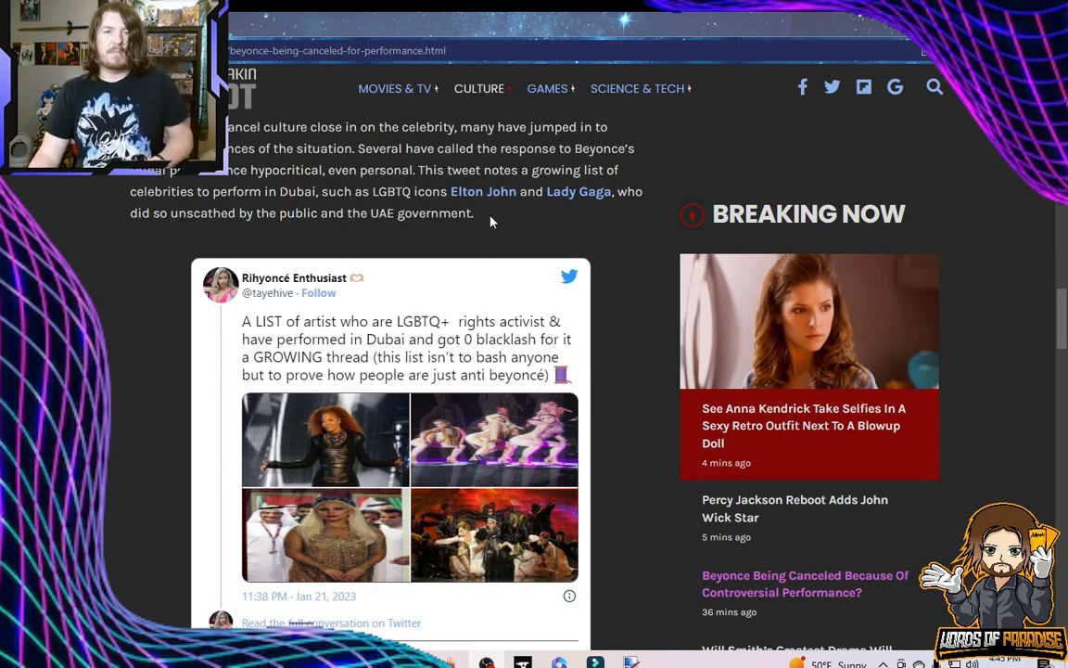
scroll("down", 3)
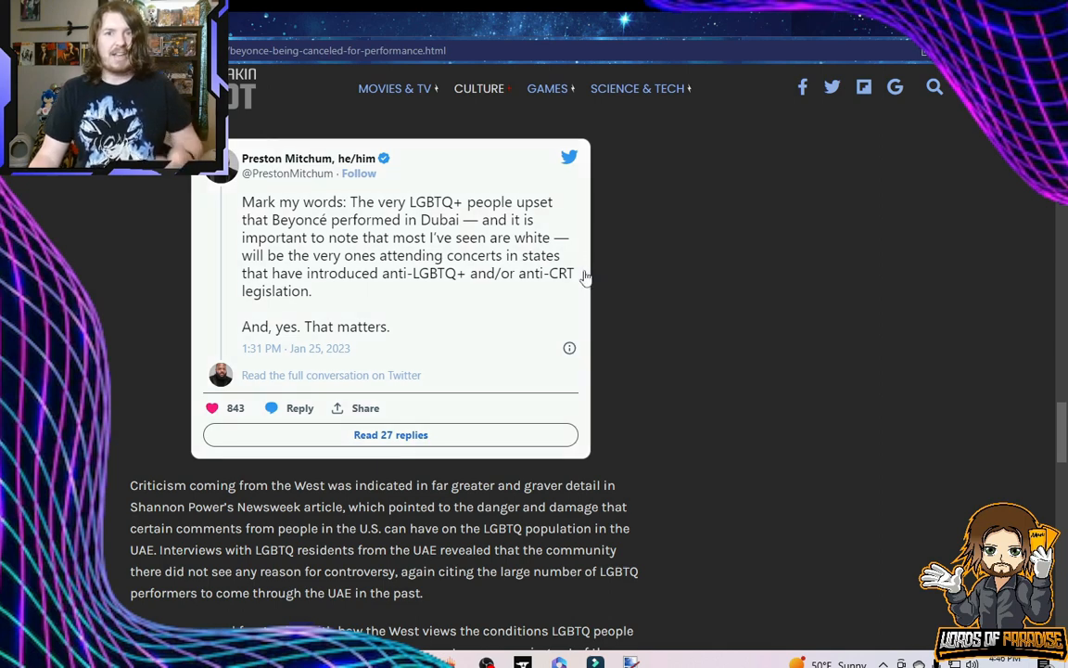
scroll("down", 3)
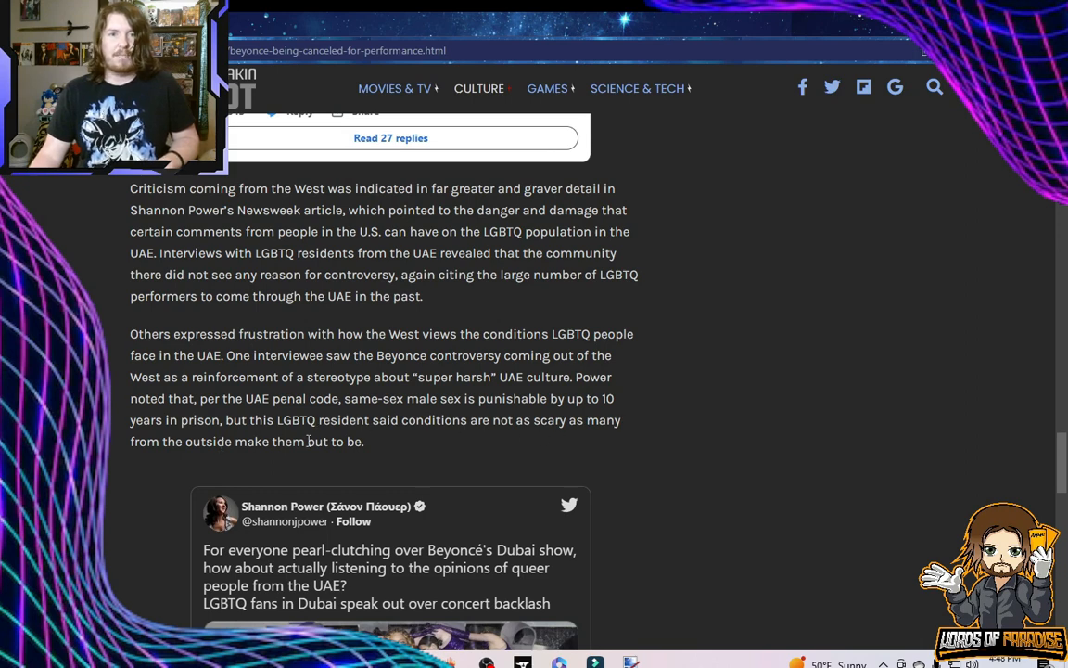
scroll("down", 3)
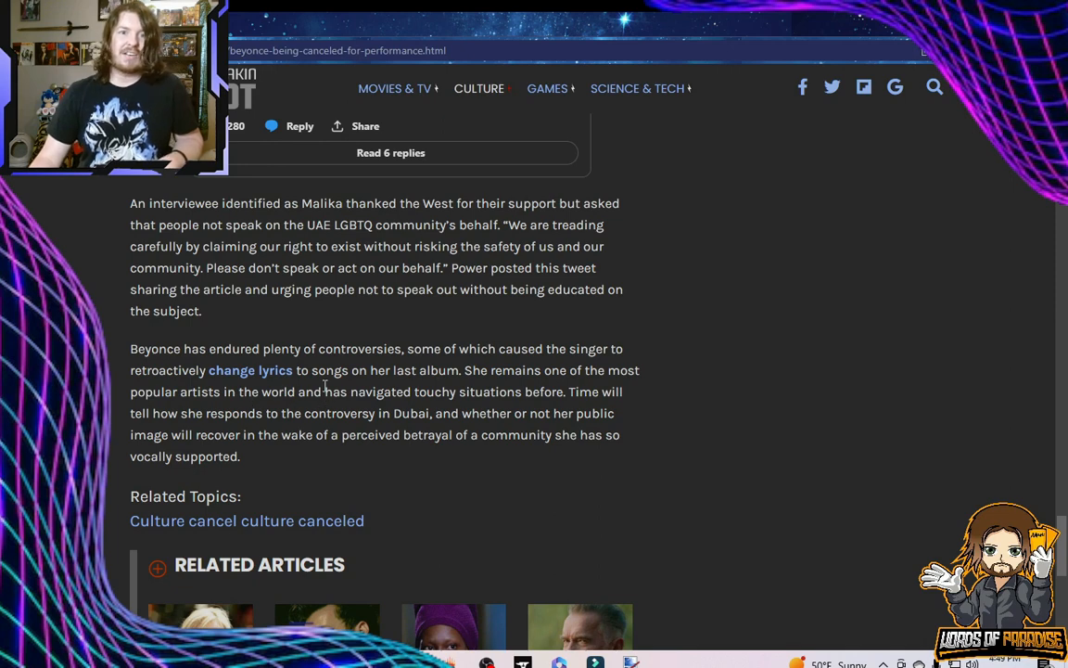
mouse_move(259, 461)
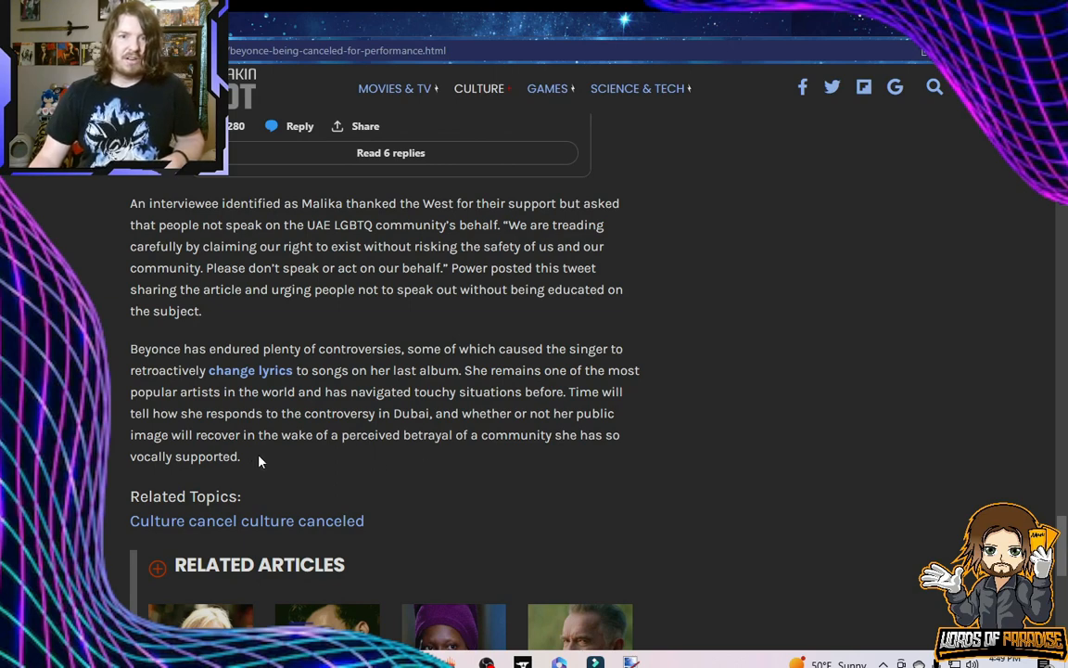